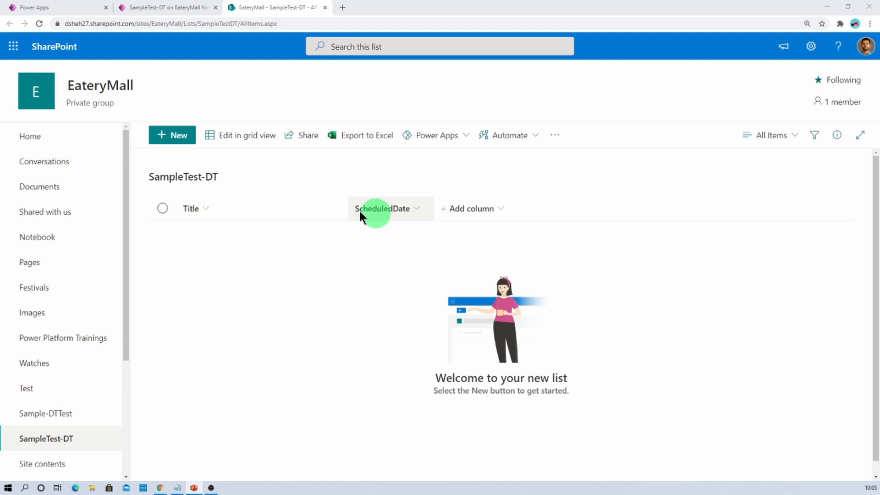
# - Add a SampleTest-DT item titled 'Test' with ScheduledDate 1/27/2021 10:30 AM, then save it
pyautogui.click(172, 135)
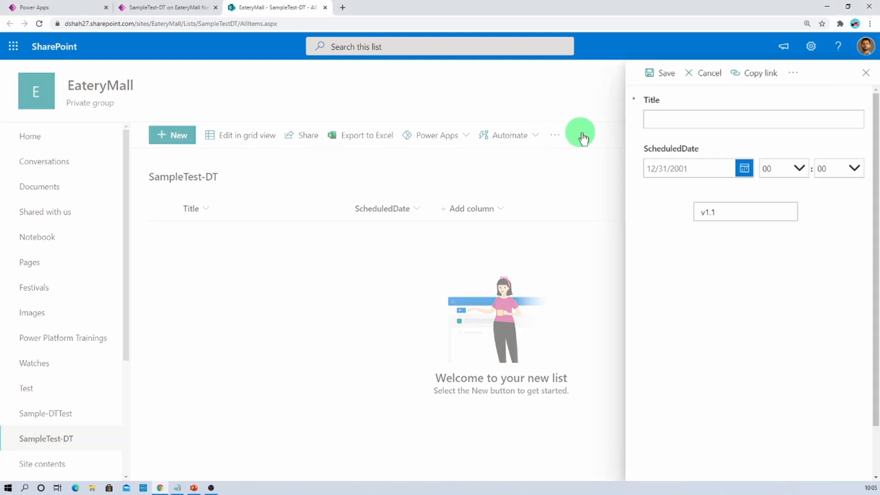
pyautogui.write('T')
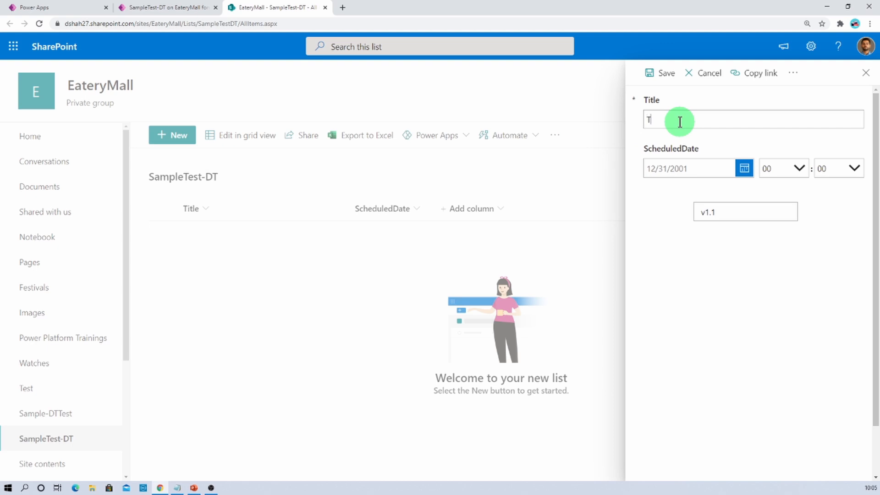
pyautogui.write('est')
pyautogui.click(690, 169)
pyautogui.write('1/28/2021')
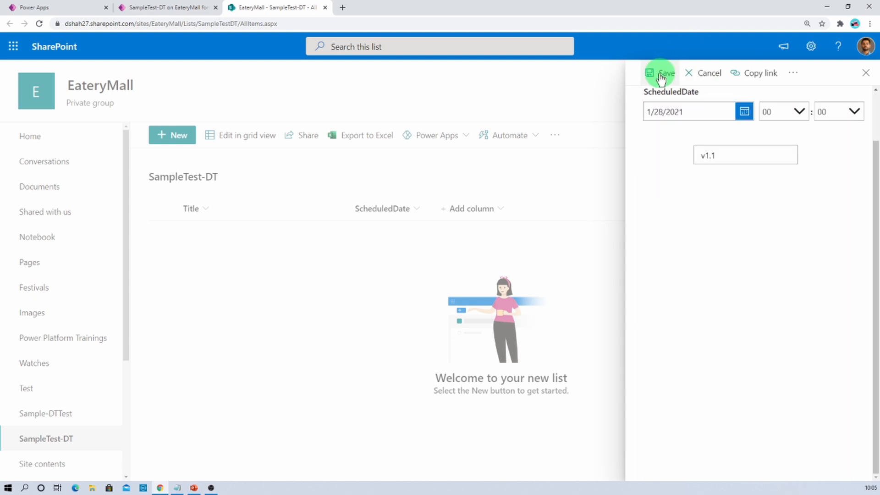
pyautogui.click(661, 72)
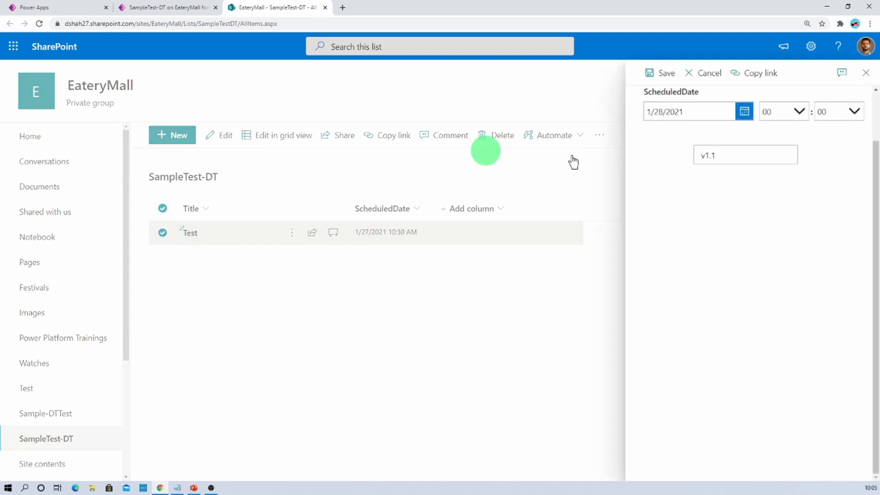
pyautogui.click(689, 110)
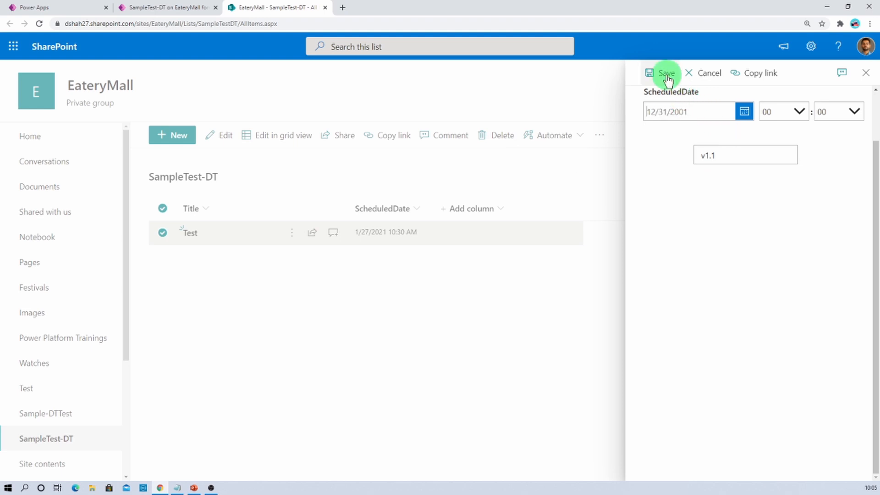
pyautogui.click(665, 73)
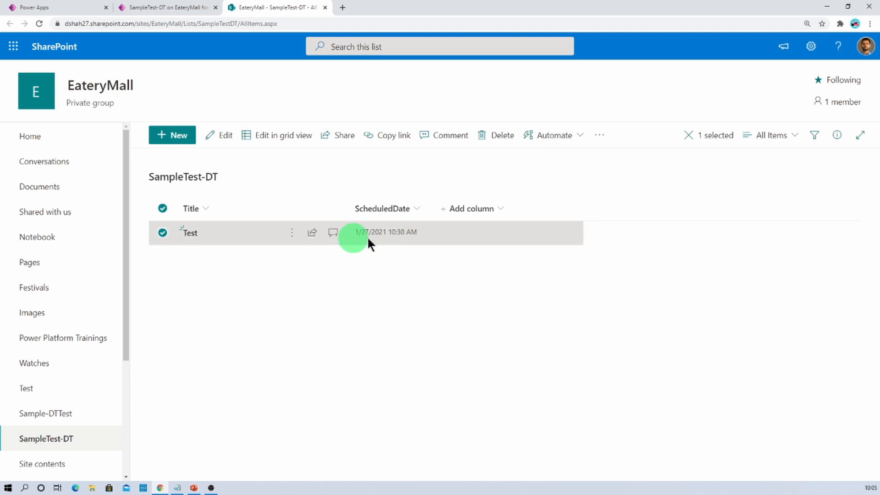
pyautogui.moveTo(424, 244)
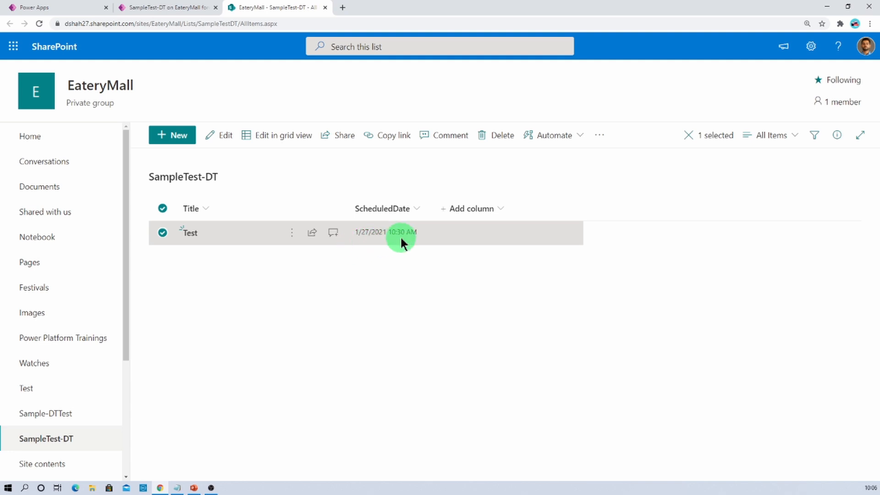
pyautogui.moveTo(433, 236)
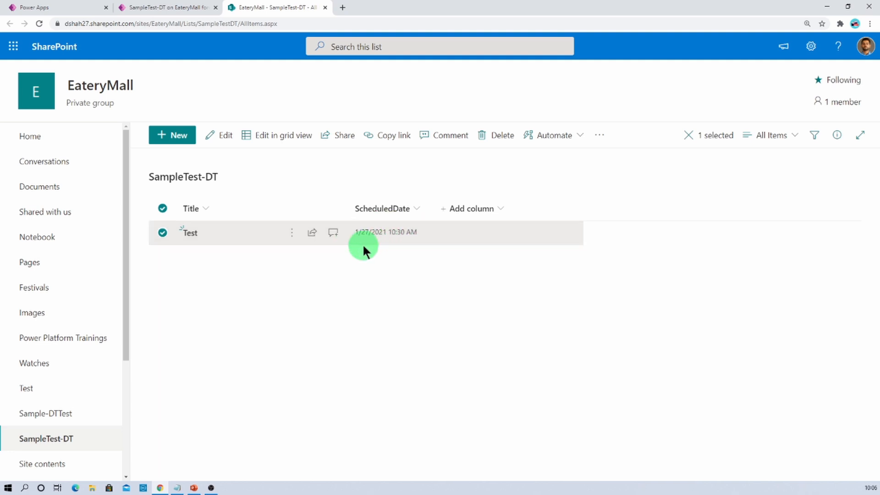
# - Switch Formula-level error management On in the app's advanced settings and return to the editor
pyautogui.click(167, 7)
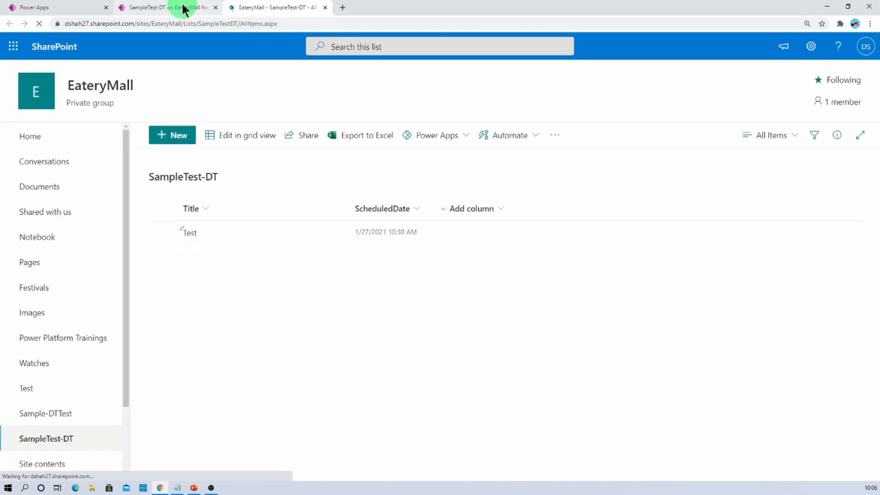
pyautogui.click(275, 7)
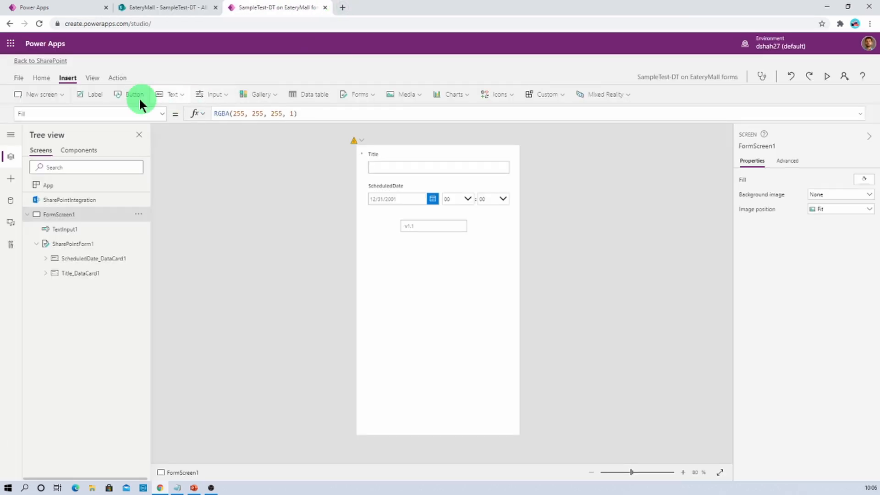
pyautogui.click(17, 77)
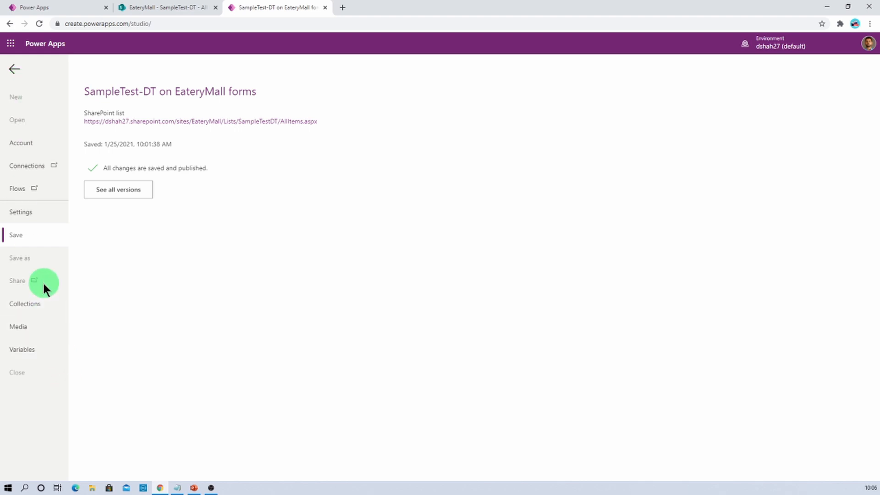
pyautogui.click(21, 212)
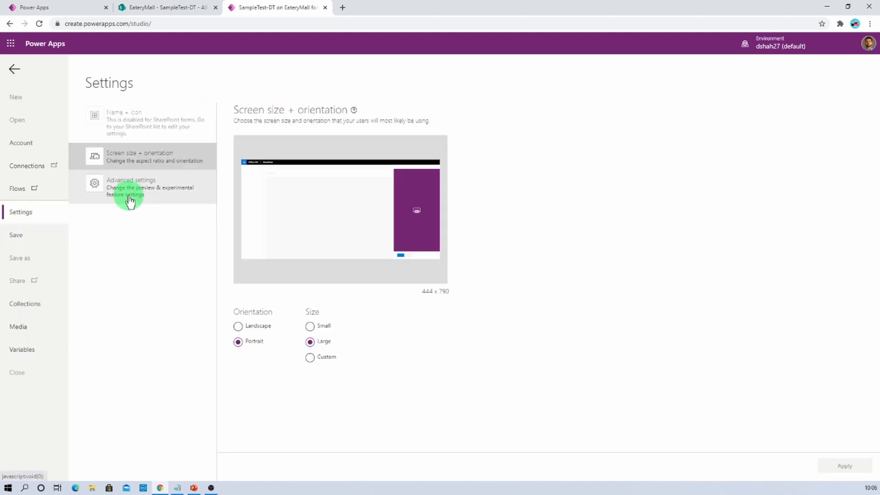
pyautogui.click(131, 187)
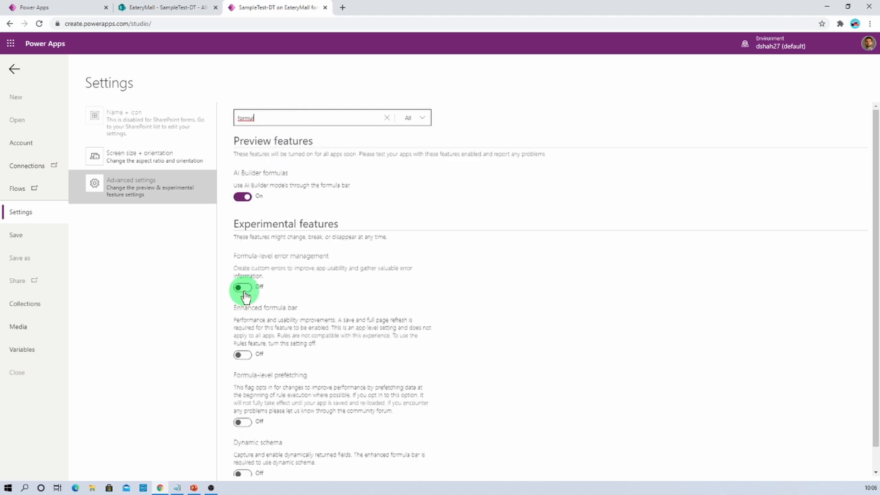
pyautogui.click(242, 287)
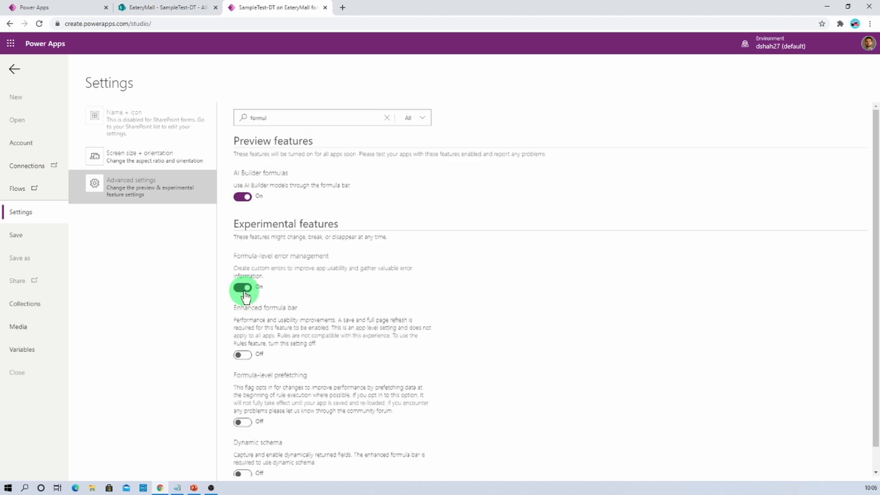
pyautogui.click(14, 69)
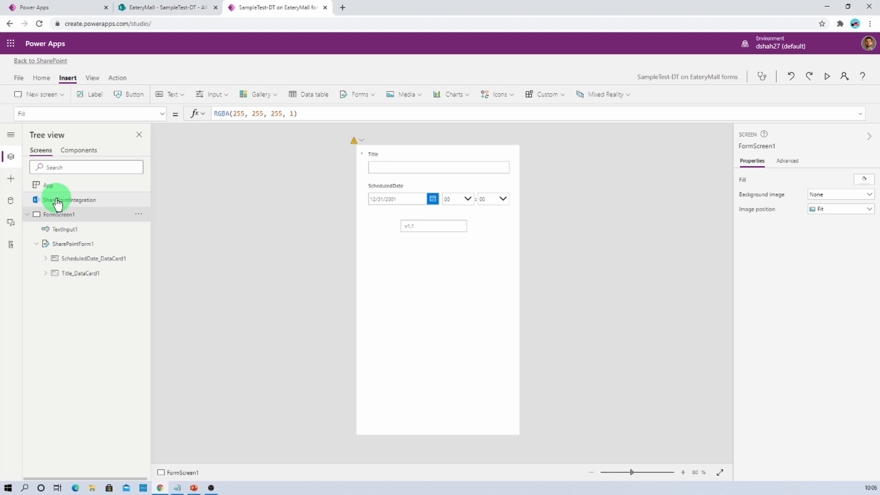
# - Set SharePointIntegration's OnEdit formula to Set(varEdit,1);EditForm(SharePointForm1)
pyautogui.click(70, 200)
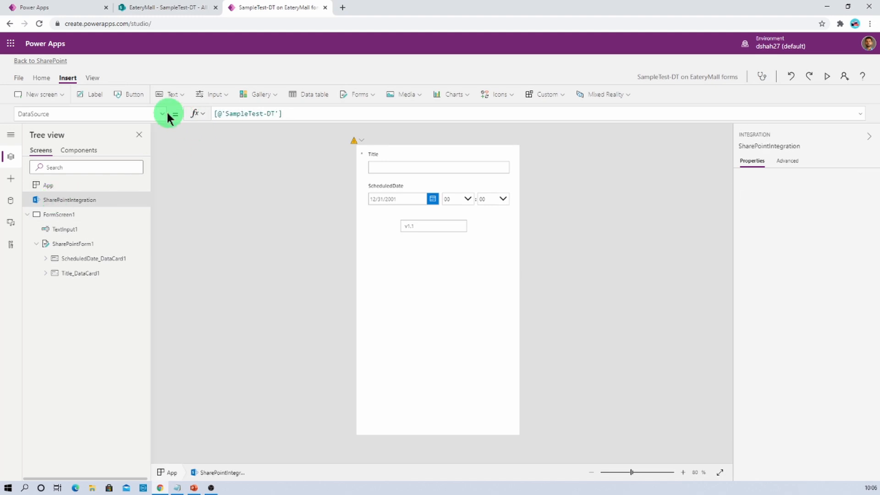
pyautogui.click(163, 113)
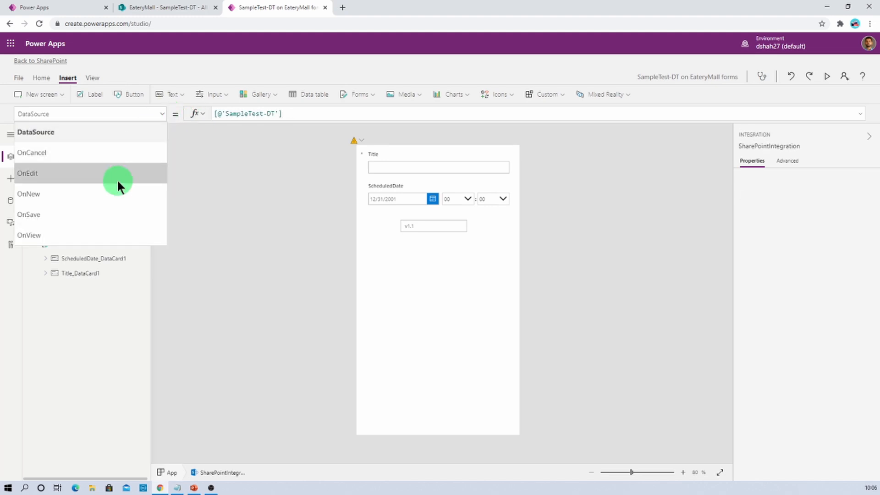
pyautogui.click(27, 173)
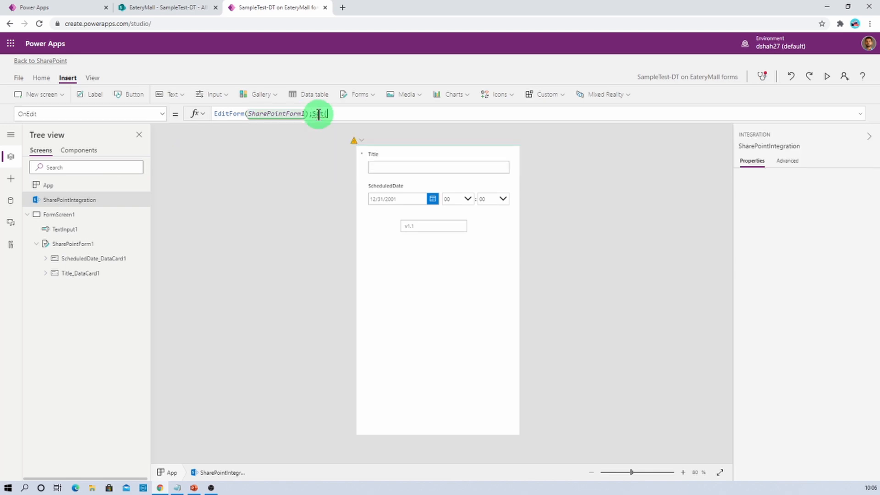
pyautogui.write('Set(varEdit')
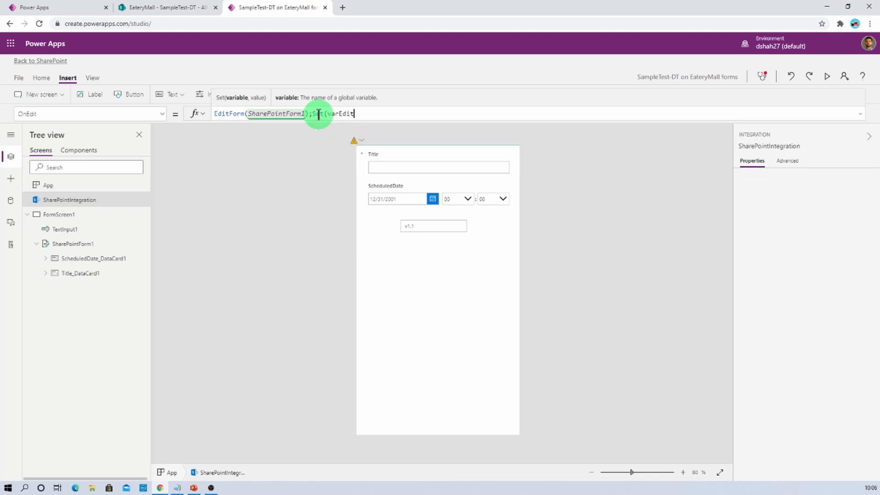
pyautogui.write(',1);')
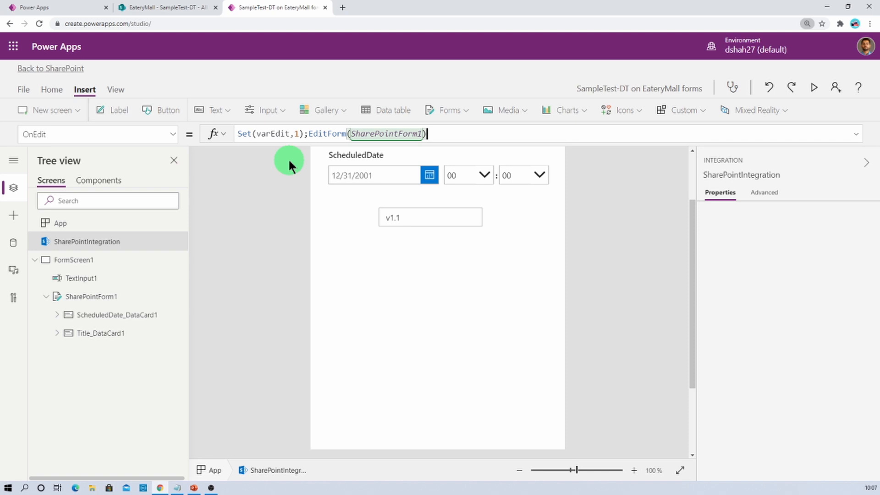
pyautogui.moveTo(353, 174)
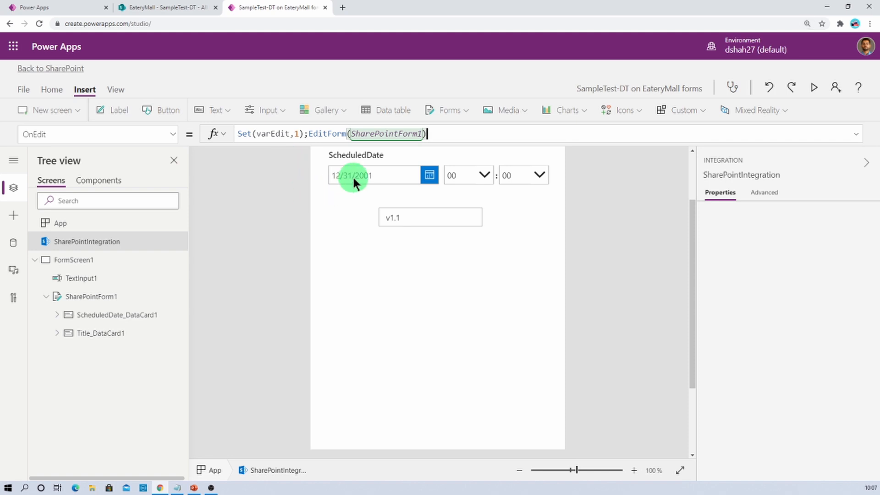
# - Select the ScheduledDate date picker and unlock its data card for editing
pyautogui.click(373, 175)
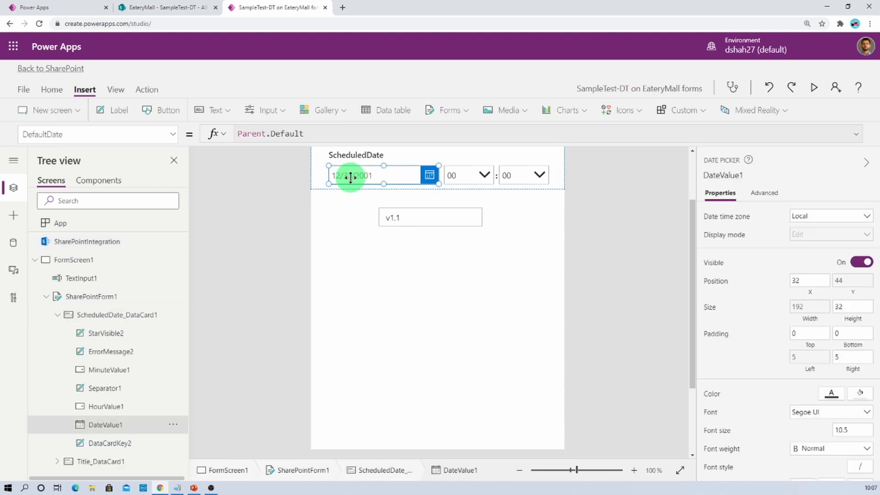
pyautogui.click(764, 192)
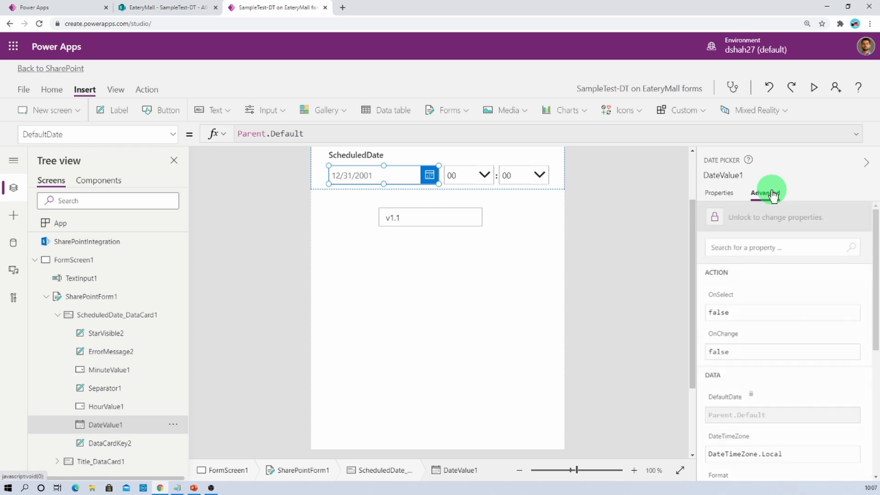
pyautogui.click(764, 193)
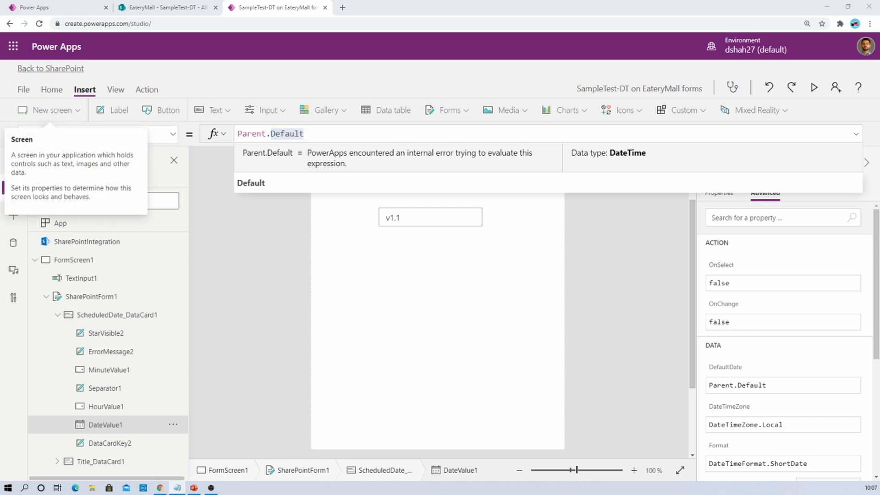
# - Enter If(IsBlank(varEdit),varEdit,Parent.Default) as the date picker's DefaultDate formula
pyautogui.click(353, 138)
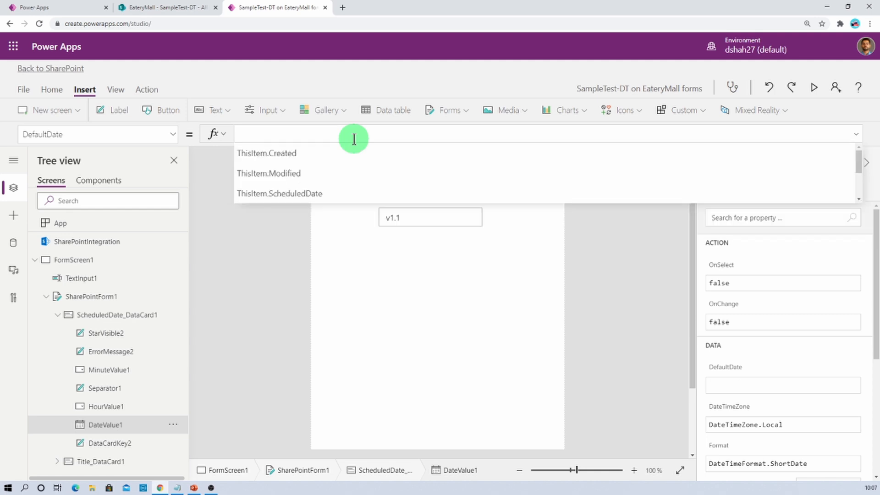
pyautogui.write('If(IsBlank(')
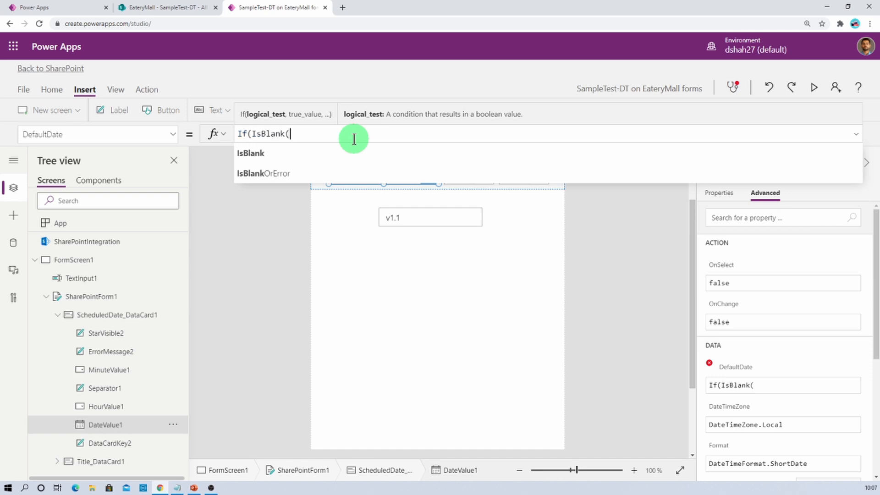
pyautogui.write('varEdit),')
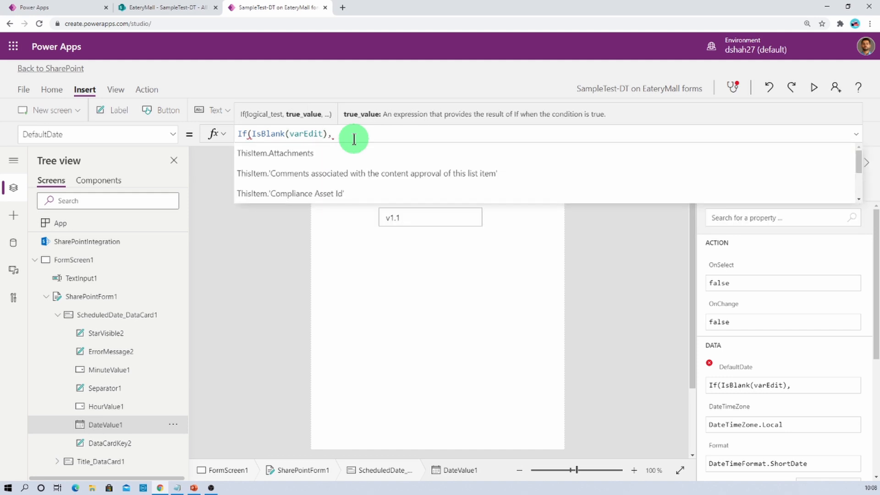
pyautogui.write('varEdit,')
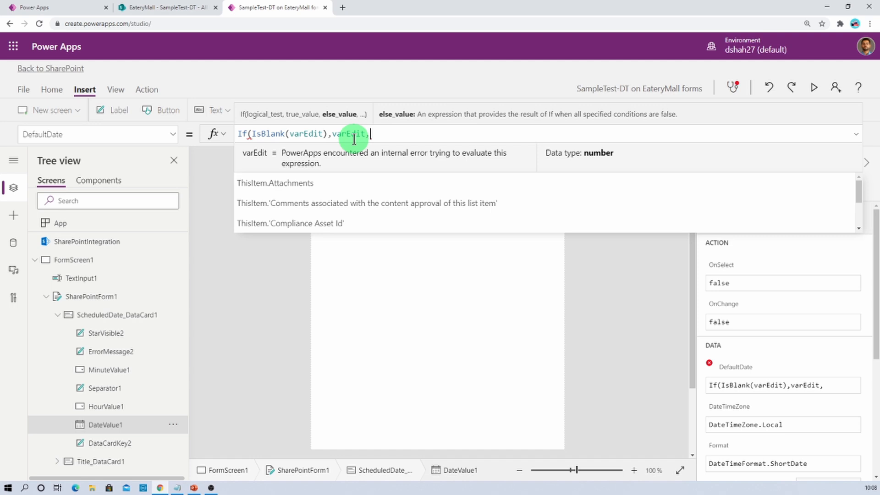
pyautogui.write('Parent/')
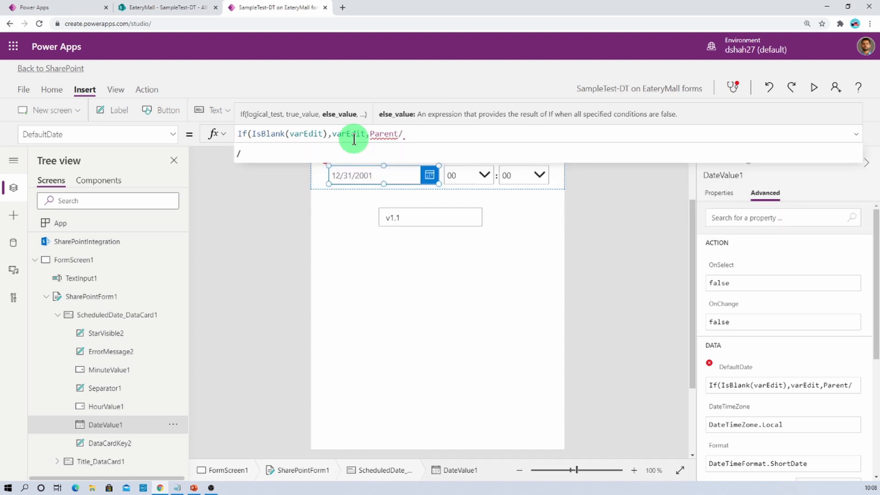
pyautogui.write('Default')
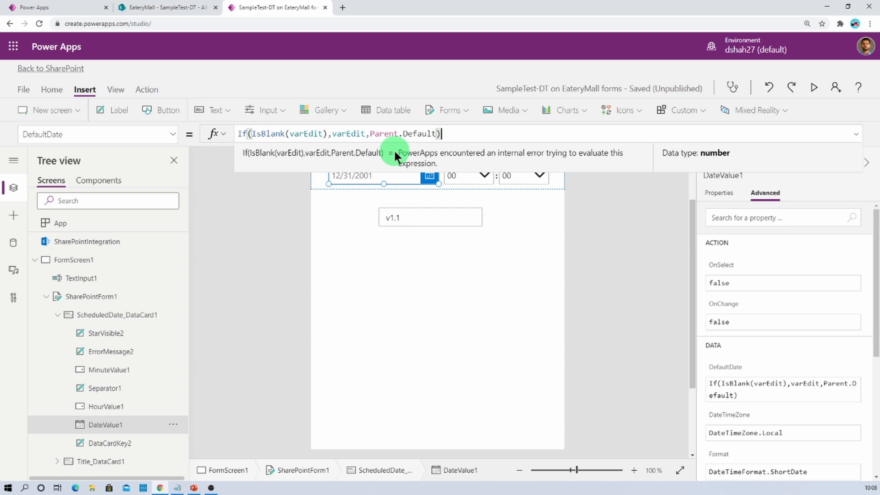
pyautogui.moveTo(296, 290)
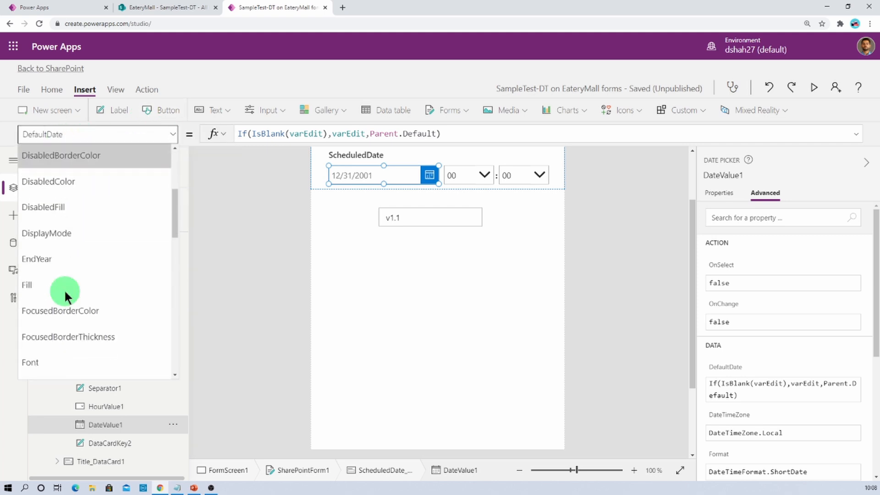
pyautogui.scroll(-3)
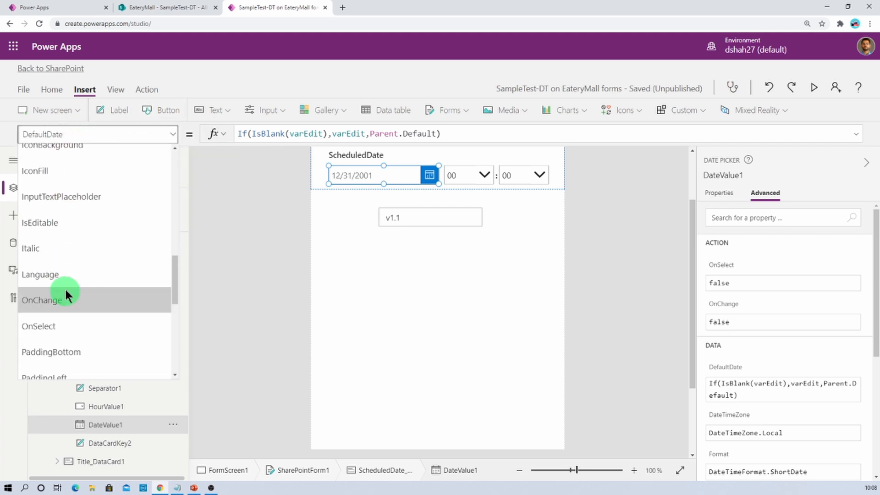
pyautogui.click(40, 300)
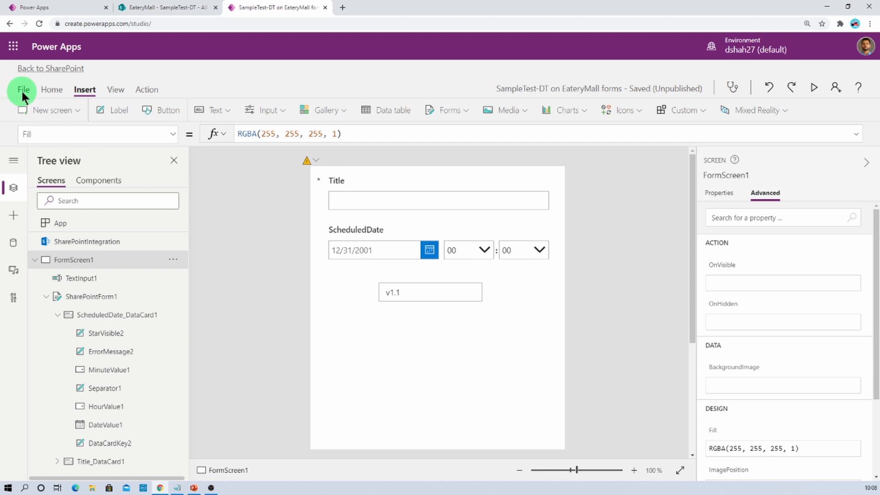
pyautogui.moveTo(90, 123)
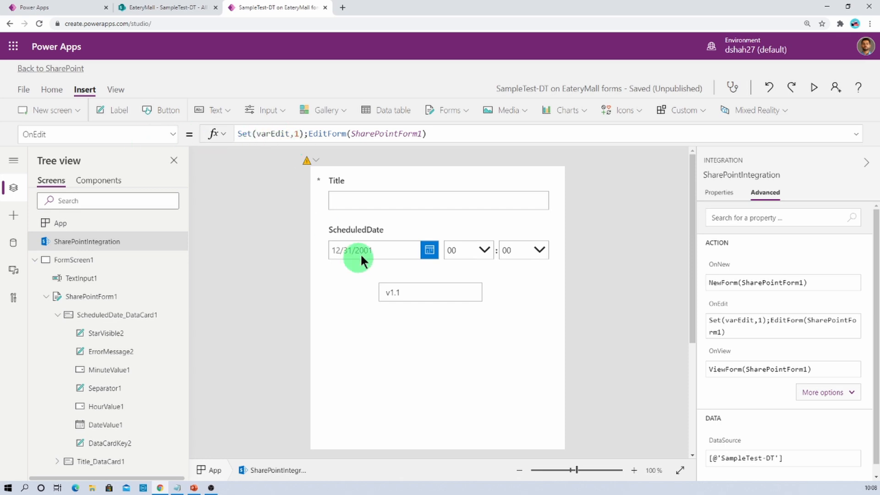
# - Select the ScheduledDate picker and clear its OnChange property
pyautogui.click(373, 250)
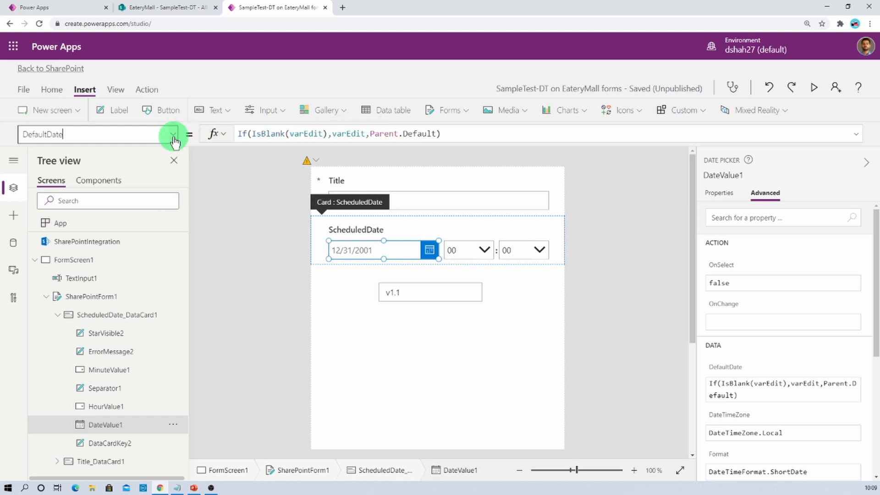
pyautogui.click(175, 134)
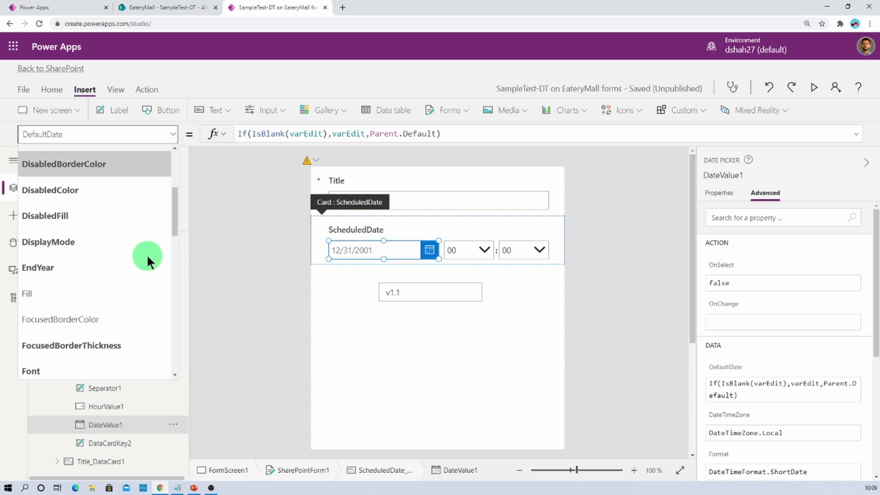
pyautogui.scroll(-3)
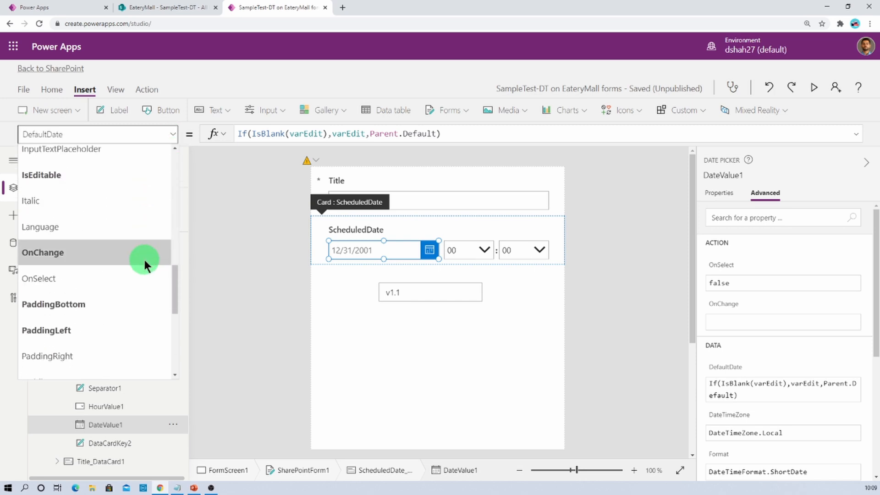
pyautogui.click(43, 253)
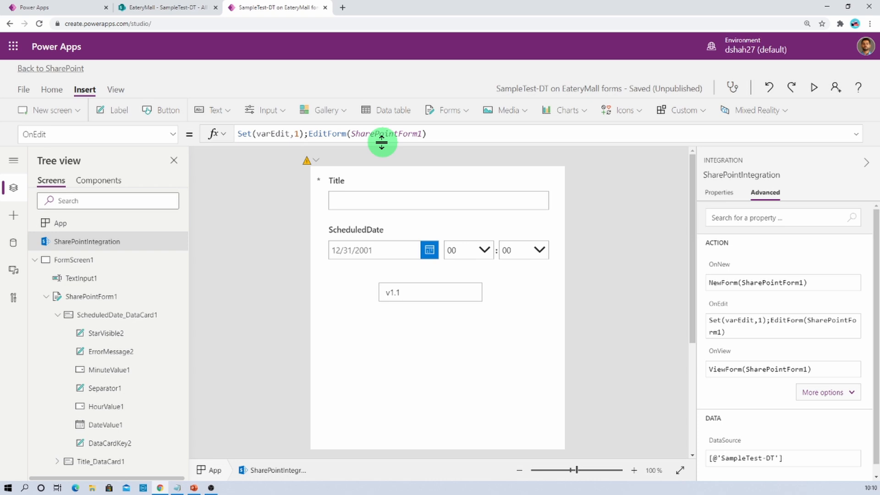
pyautogui.click(275, 134)
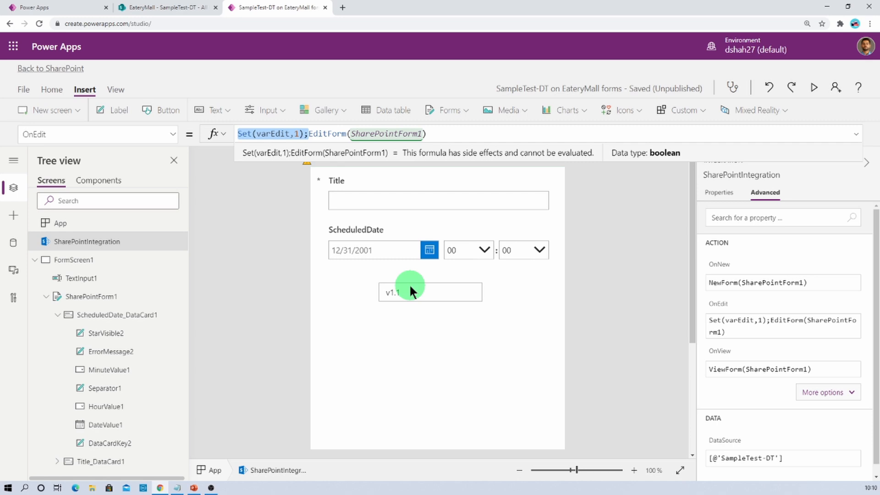
# - Change the version text box's default value to v1.2
pyautogui.click(429, 292)
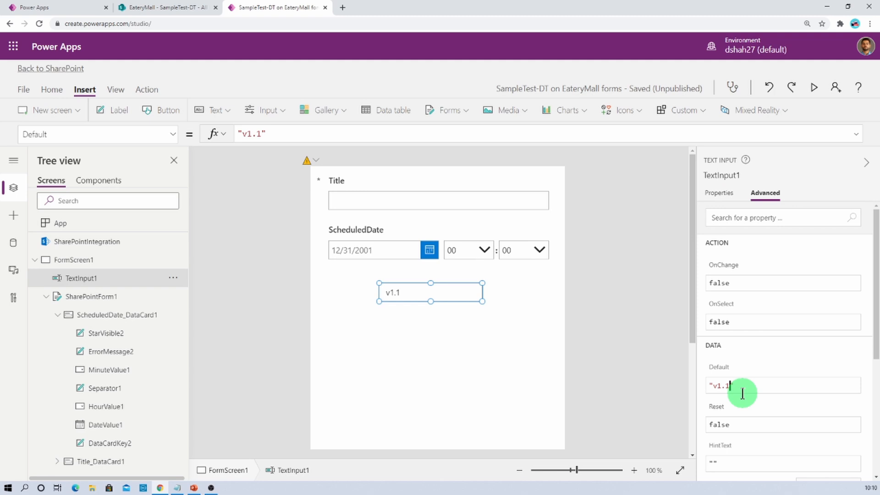
pyautogui.write('v1.2')
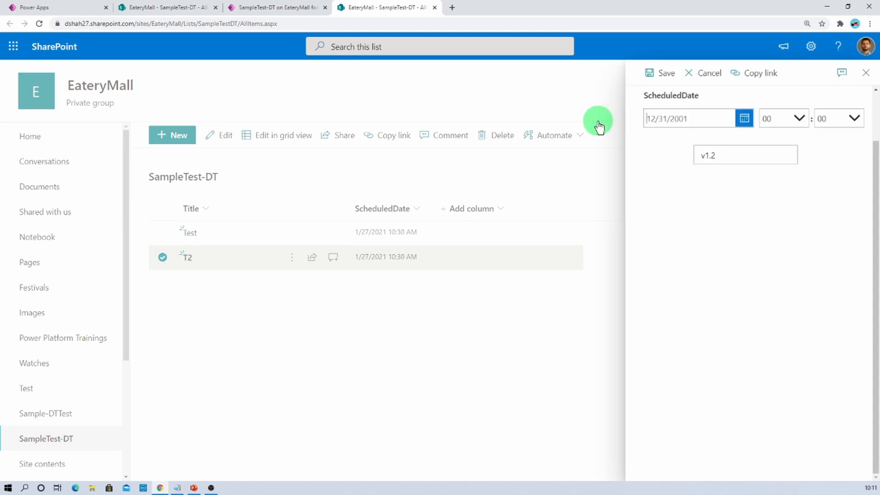
# - Save the T2 item with its ScheduledDate picker emptied
pyautogui.click(703, 72)
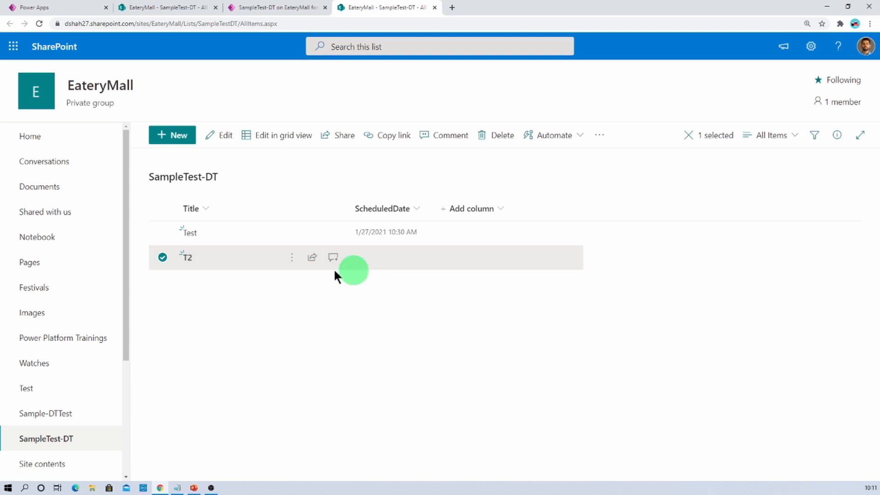
pyautogui.moveTo(424, 275)
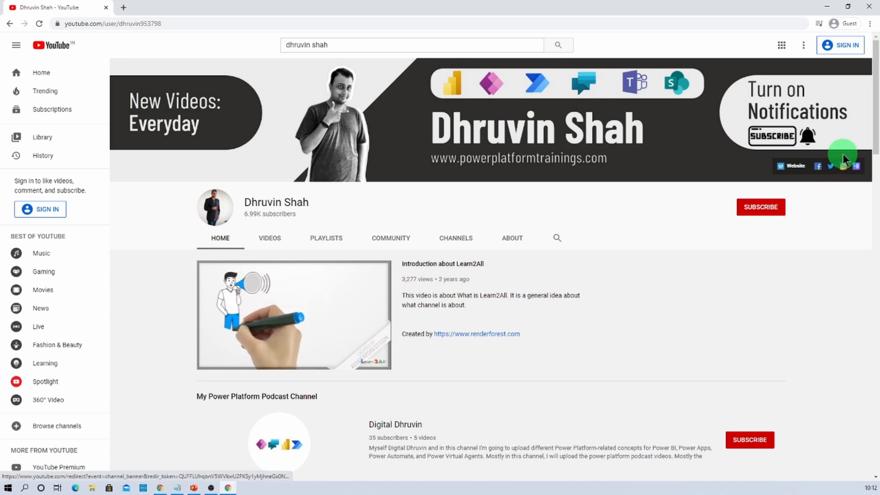
# - Open the channel's Instagram profile and podcast page from the banner icons
pyautogui.click(845, 166)
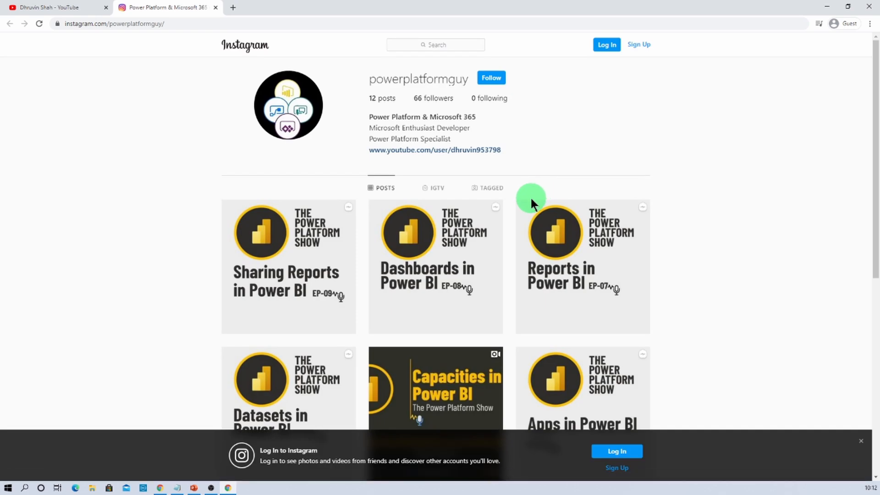
pyautogui.moveTo(109, 5)
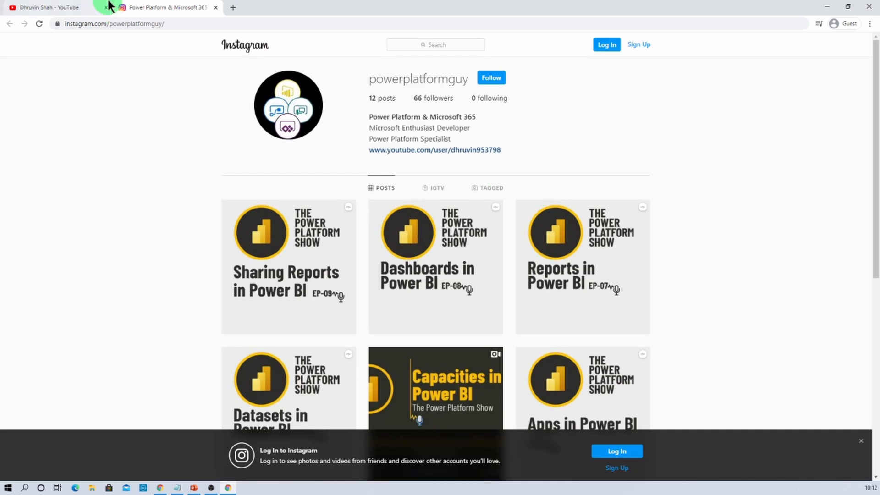
pyautogui.click(48, 7)
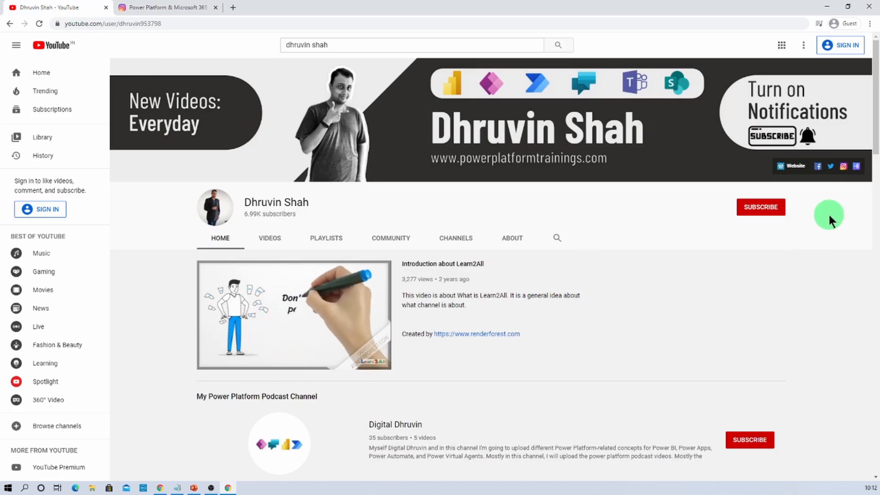
pyautogui.moveTo(849, 181)
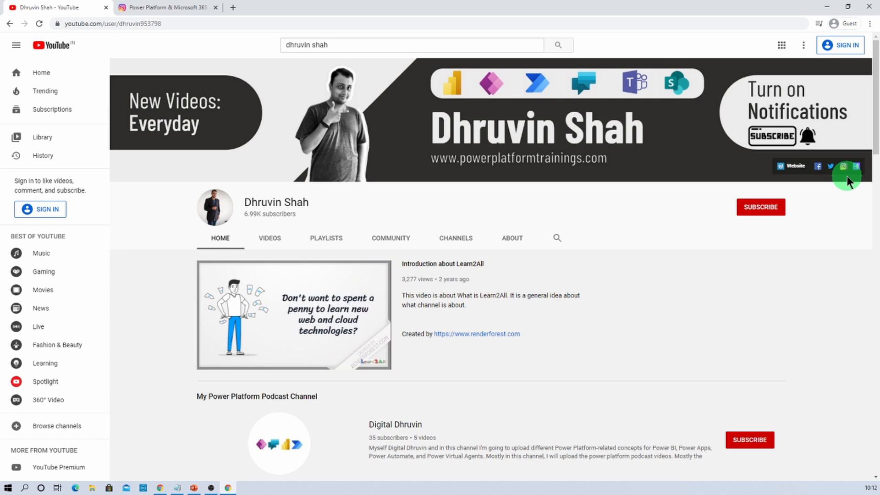
pyautogui.click(843, 166)
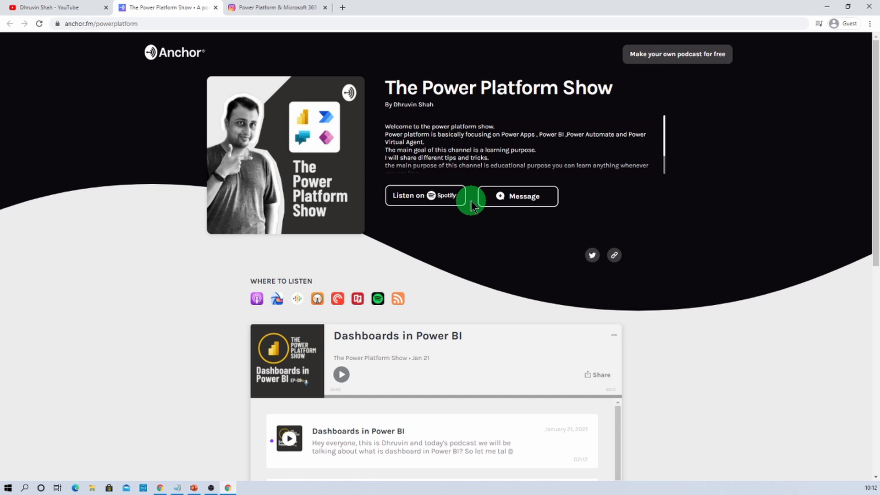
pyautogui.click(53, 7)
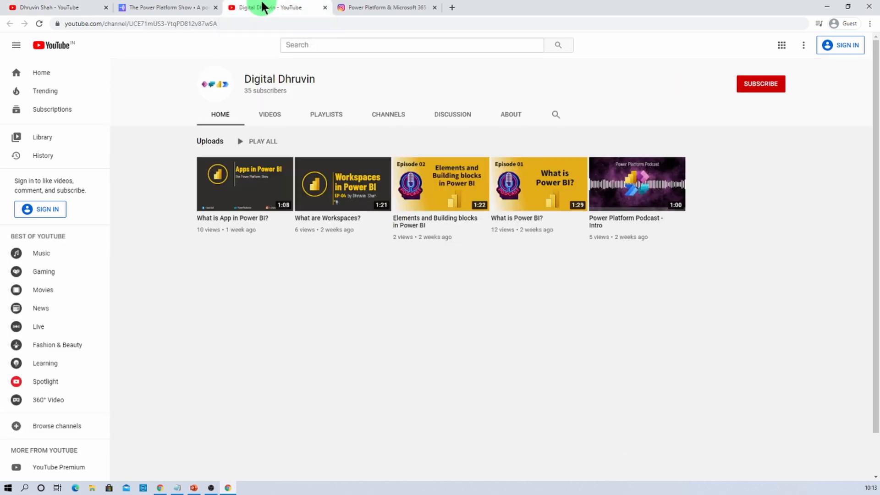
pyautogui.moveTo(747, 147)
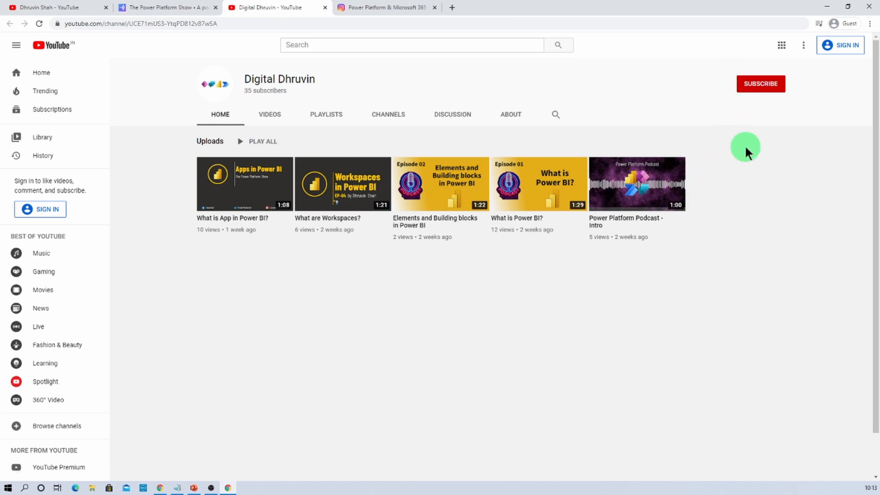